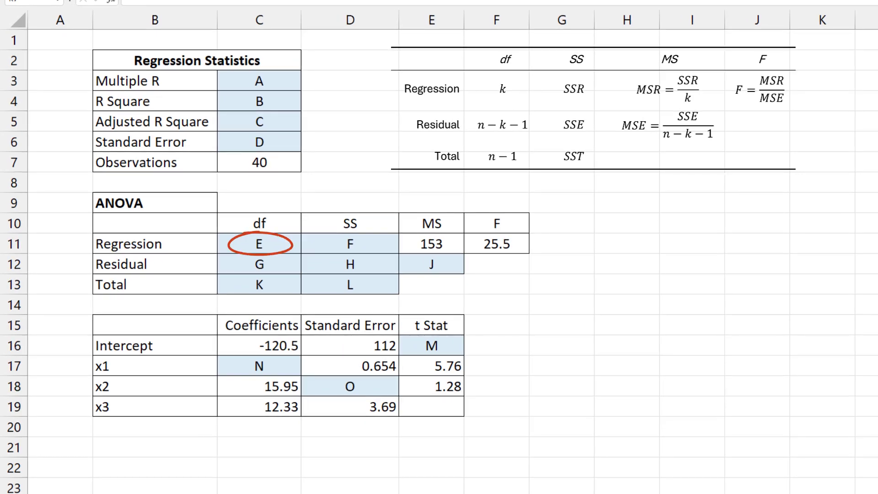
Enter regression df 3 in C11 and total df =C7-1 (39) in C13.
click(259, 243)
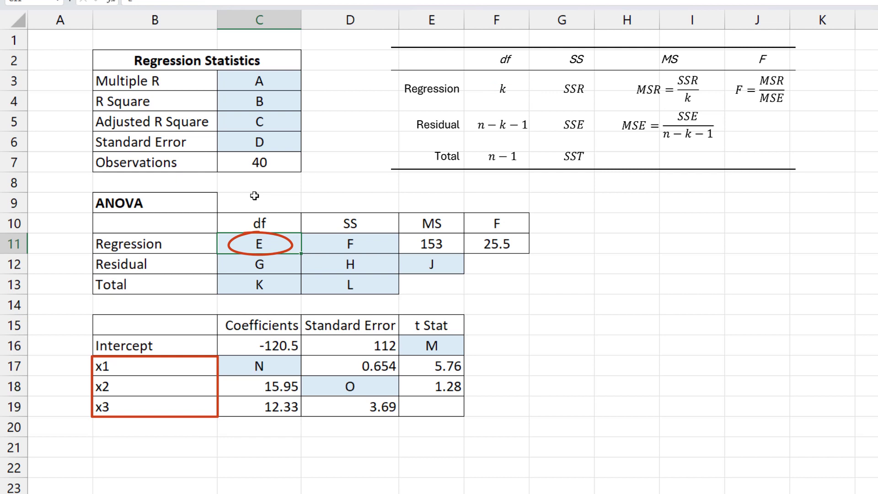
text(3)
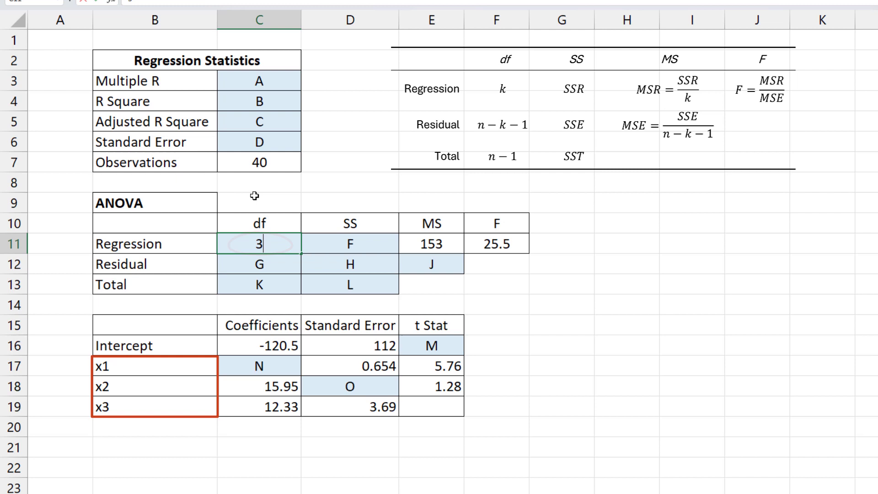
key(Enter)
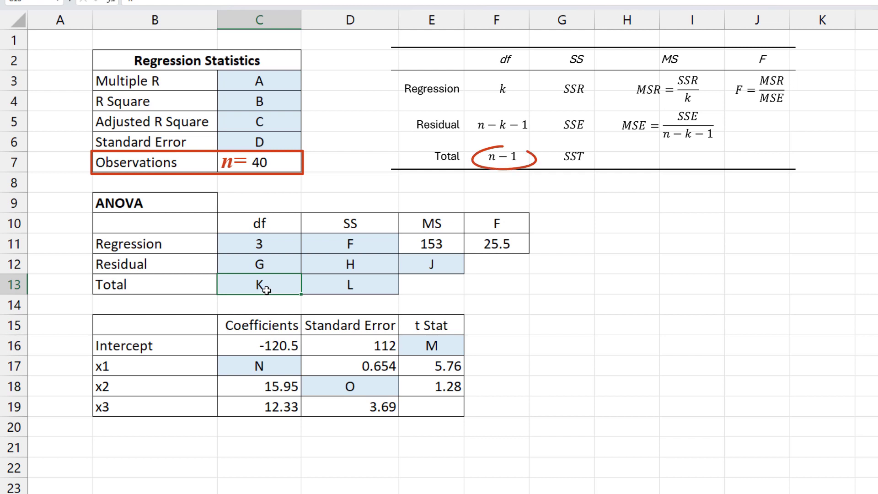
text(=C7)
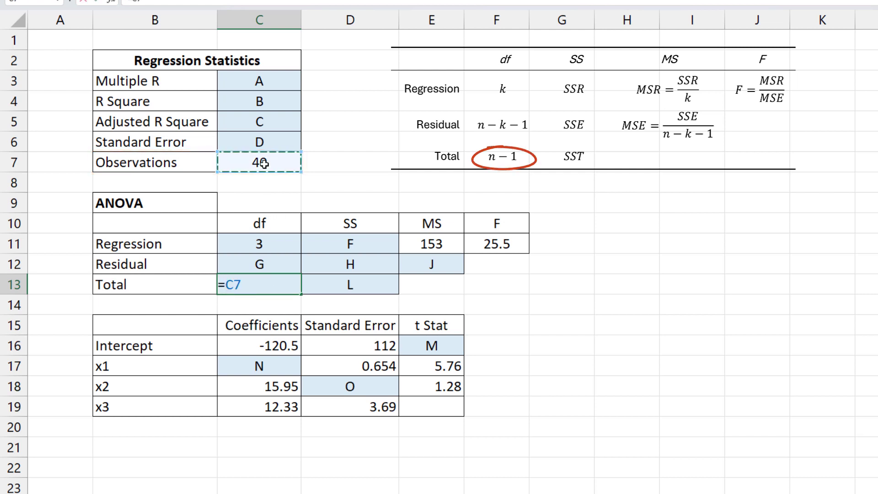
text(-1)
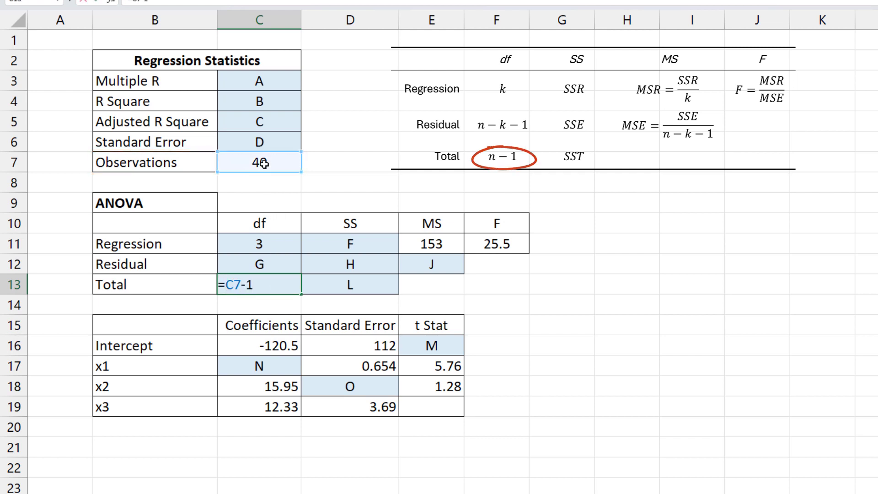
key(Enter)
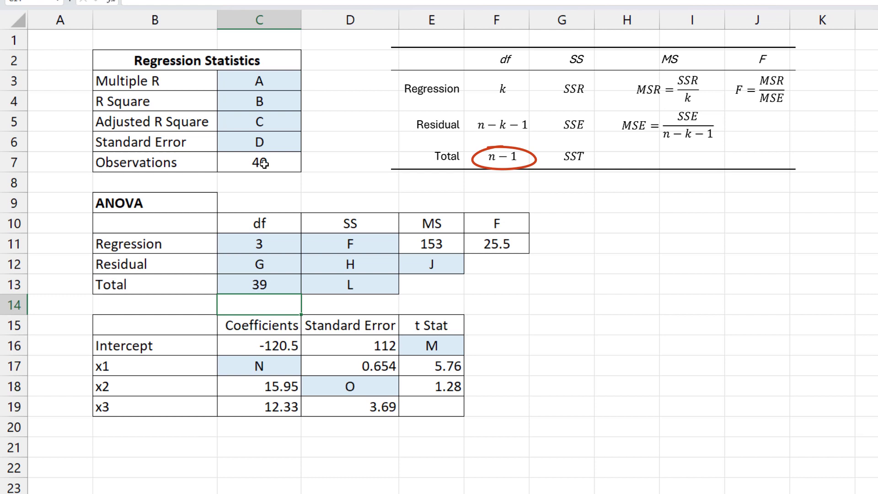
click(259, 265)
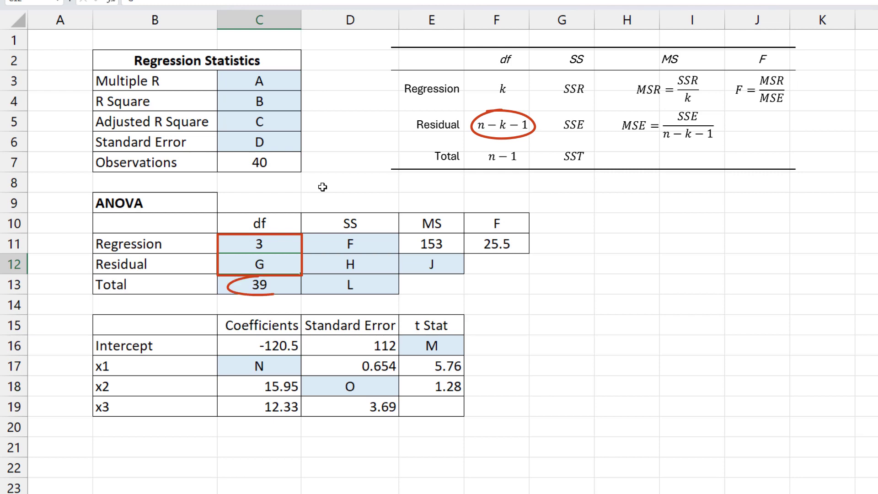
Compute residual df 36 in C12 as =C13-C11.
text(=C13)
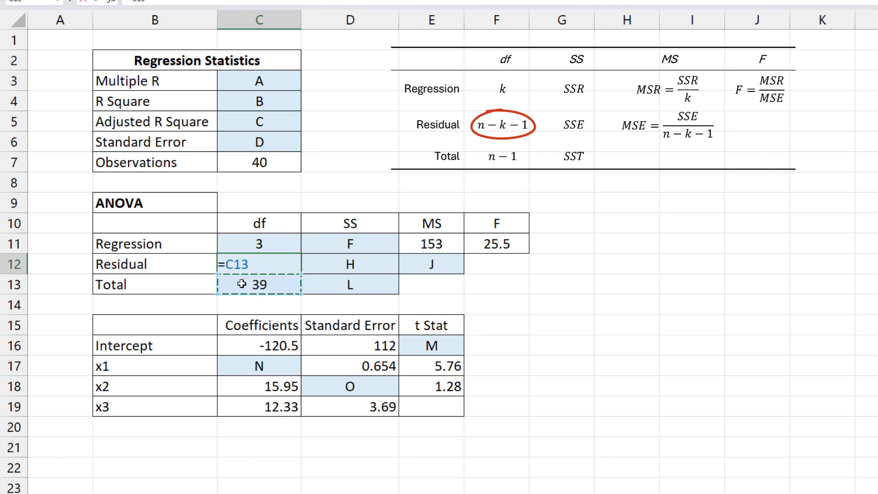
click(259, 244)
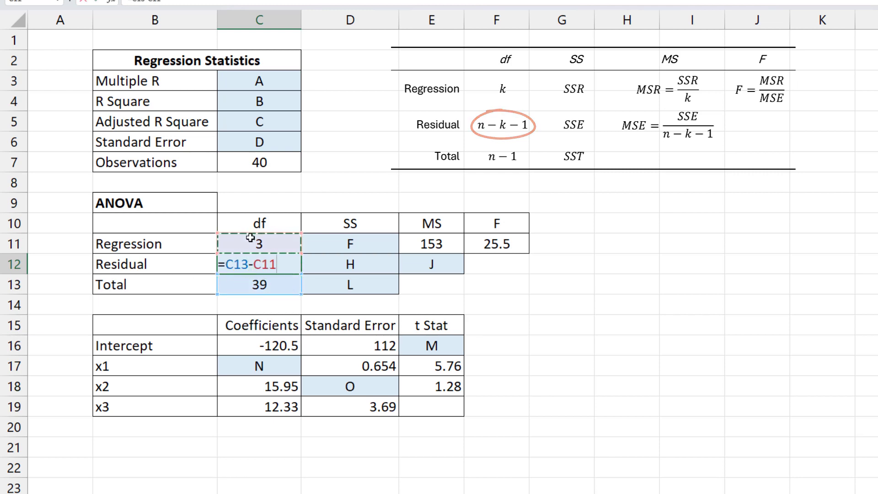
key(Enter)
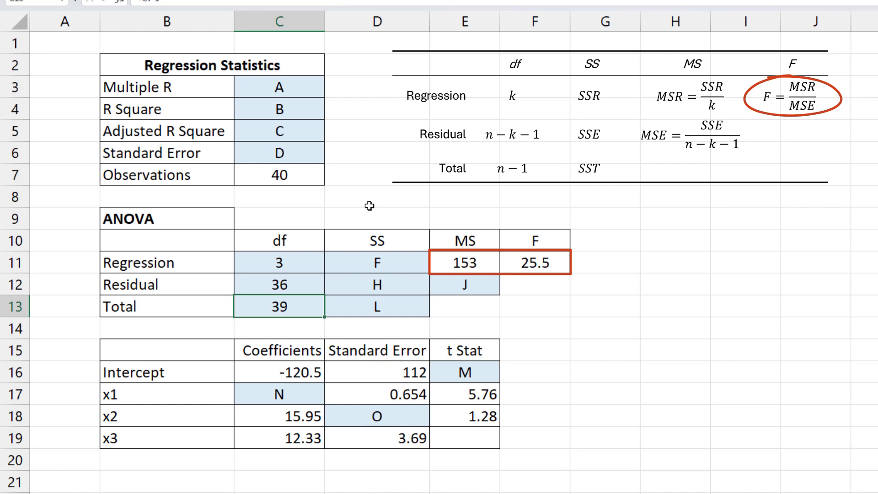
Compute residual mean square 6 in E12 as =E11/F11.
click(463, 285)
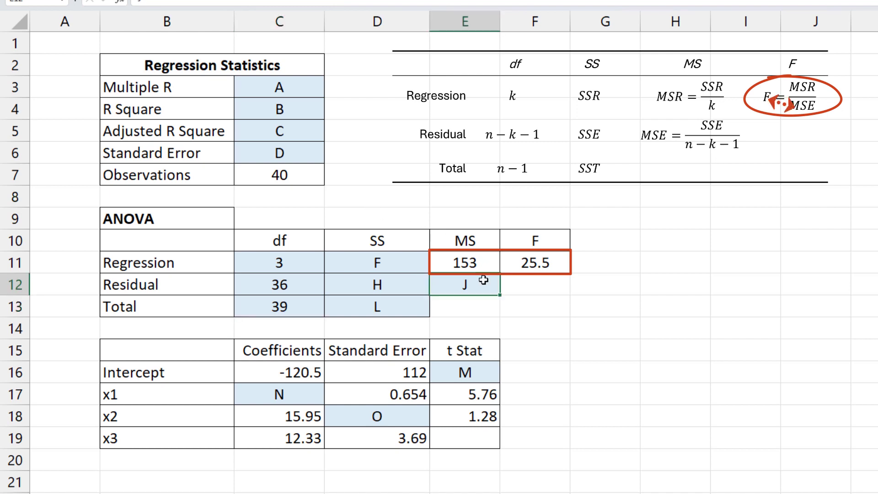
text(=E11/)
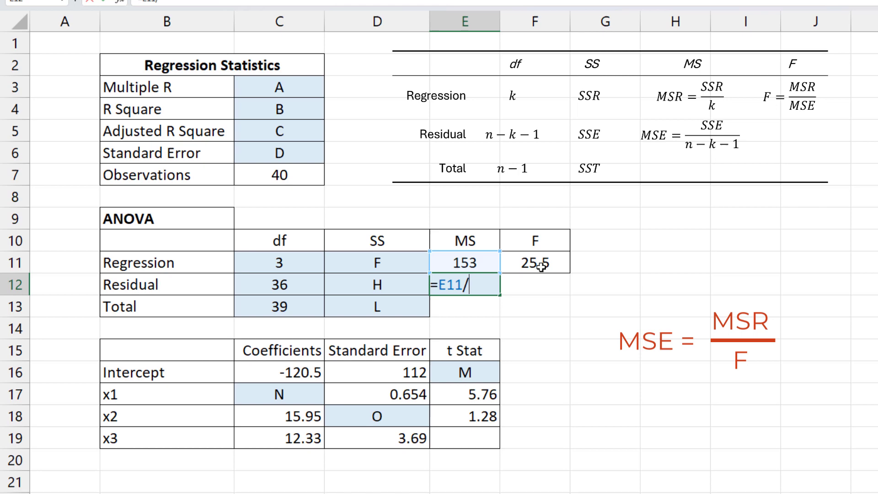
key(Enter)
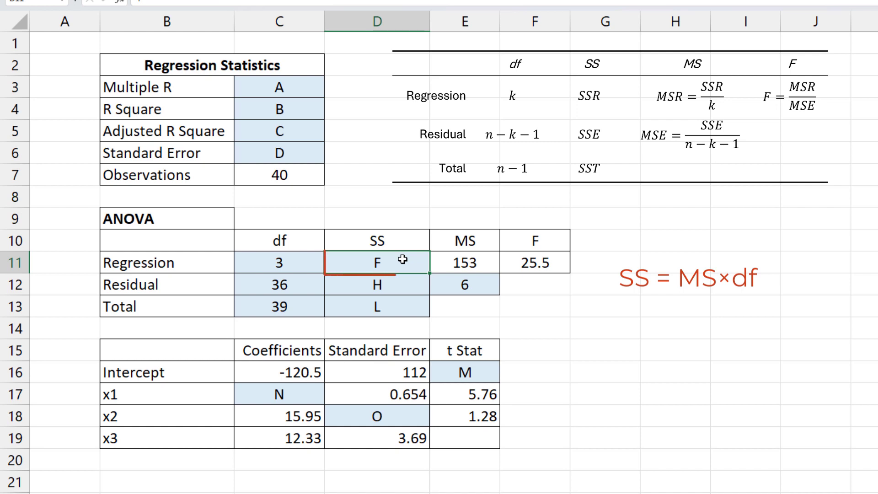
Fill the SS column: regression 459, residual 216, total 675 as =D11+D12.
text(=)
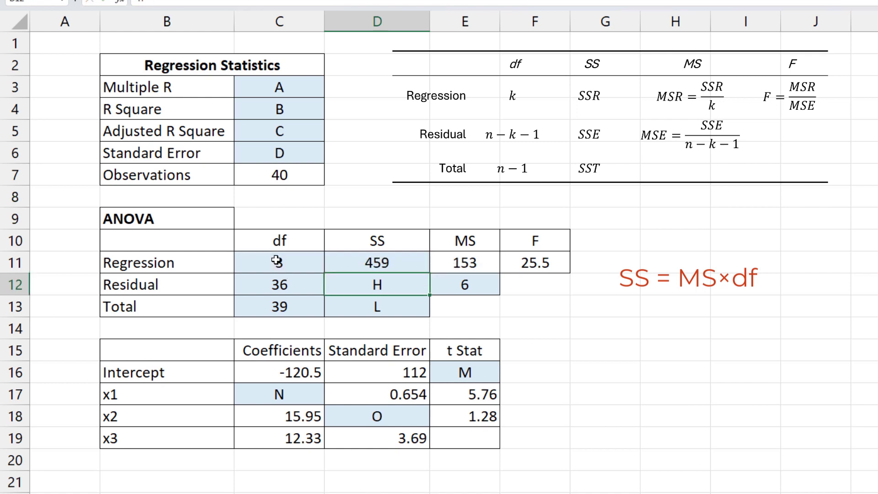
text(3)
click(377, 307)
text(=D11+D12)
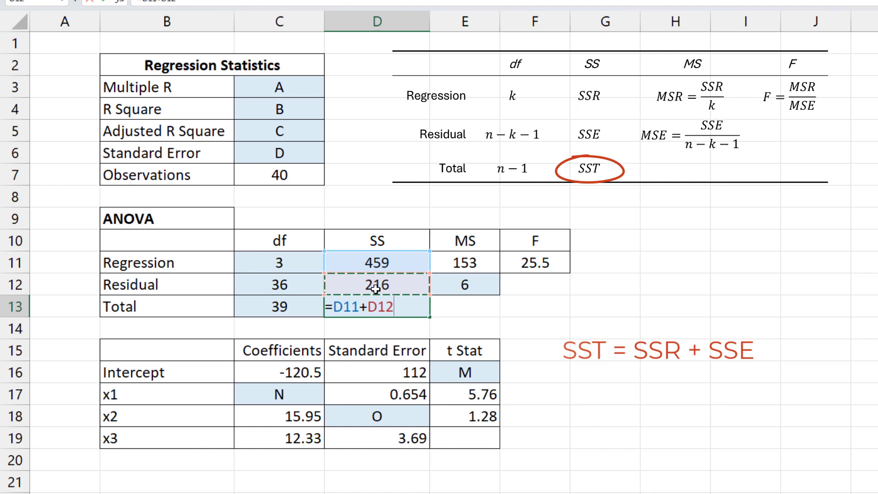
key(Enter)
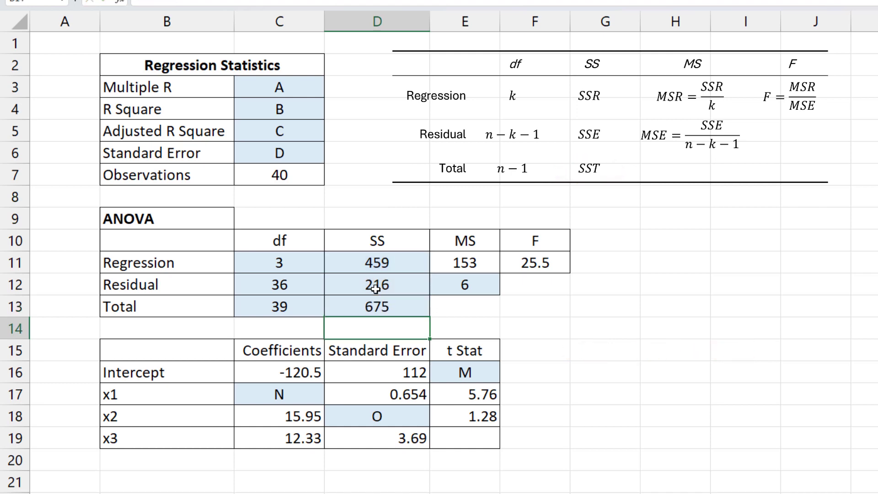
mouse_move(657, 319)
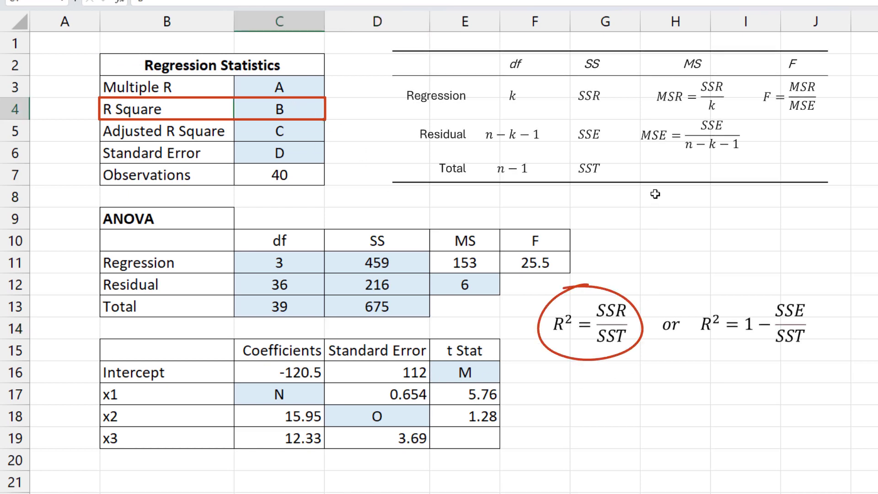
Compute R Square =D11/D13 (0.68) in C4 and Multiple R =SQRT(C4) in C3.
click(279, 109)
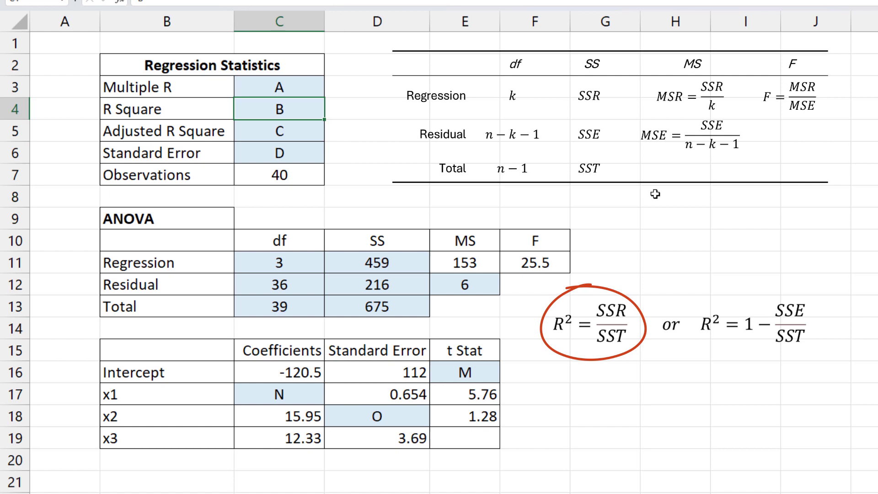
text(=)
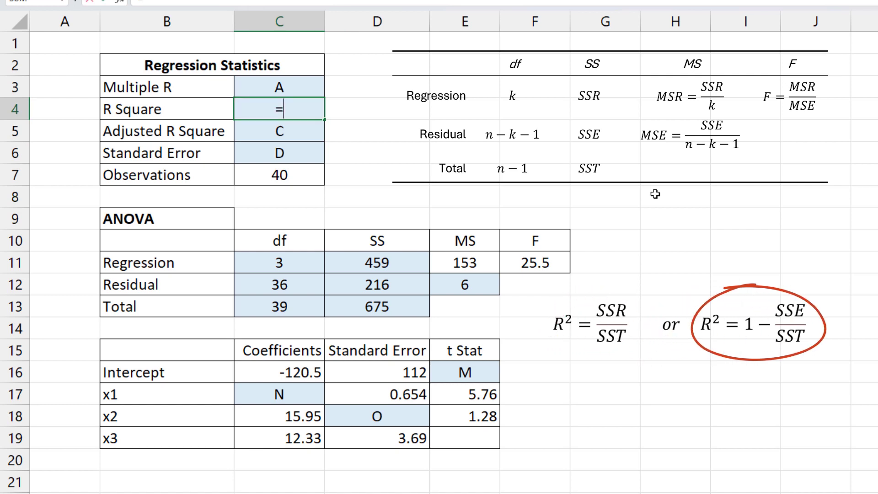
click(376, 262)
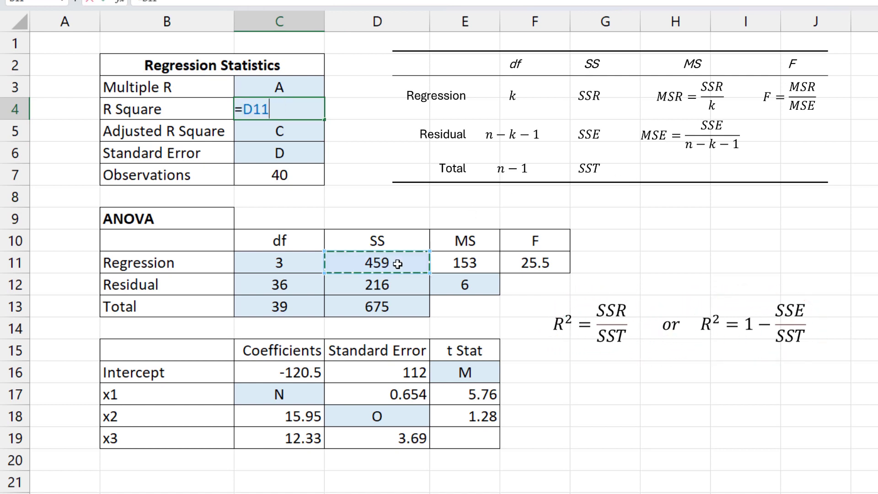
text(/)
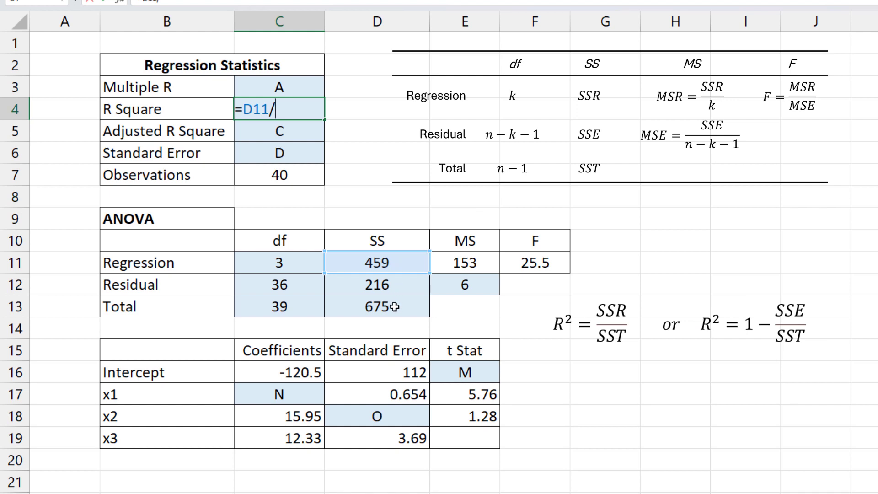
click(376, 307)
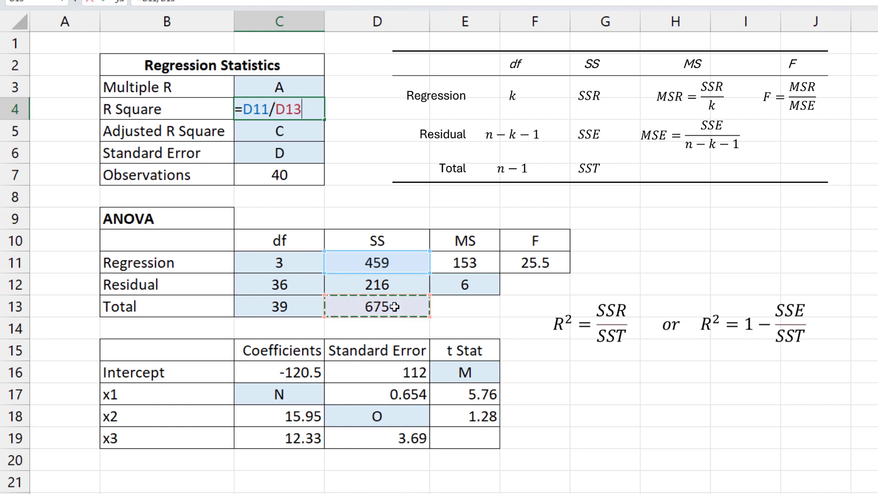
key(Enter)
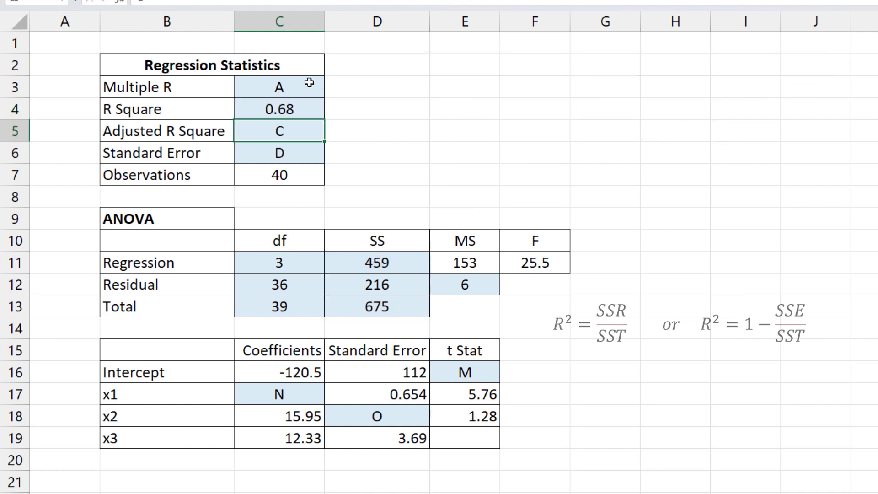
text(=SQRT()
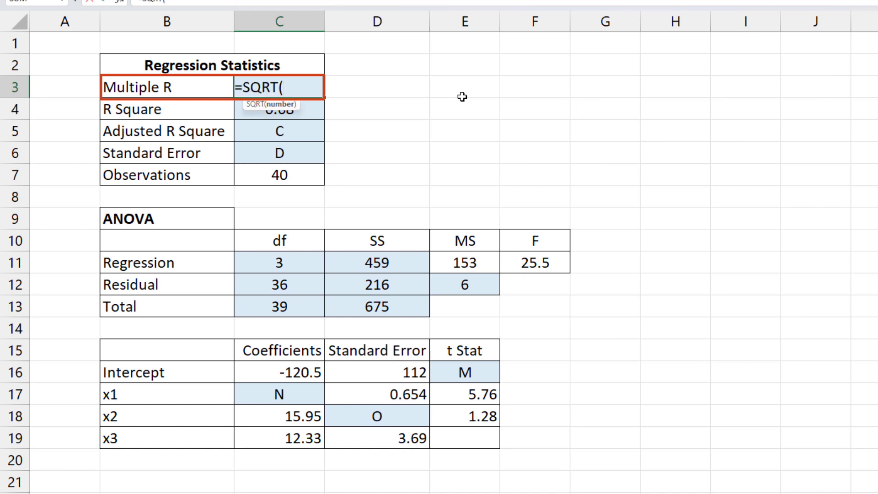
click(278, 109)
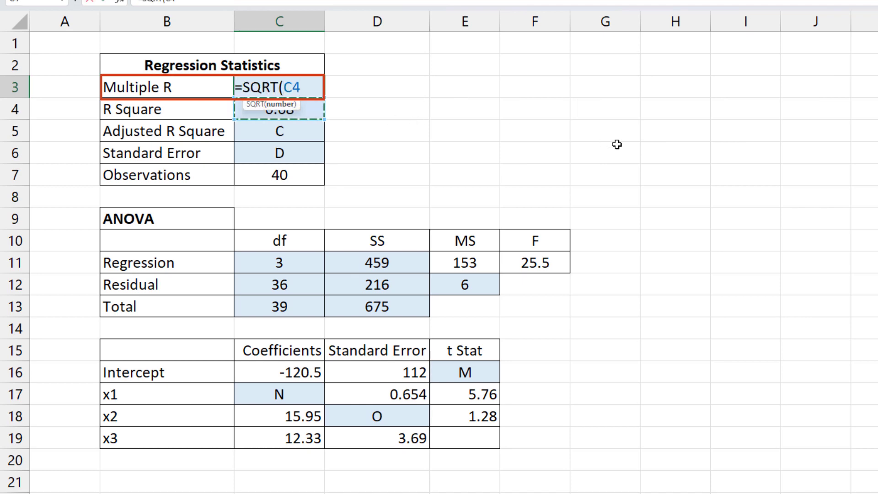
key(Enter)
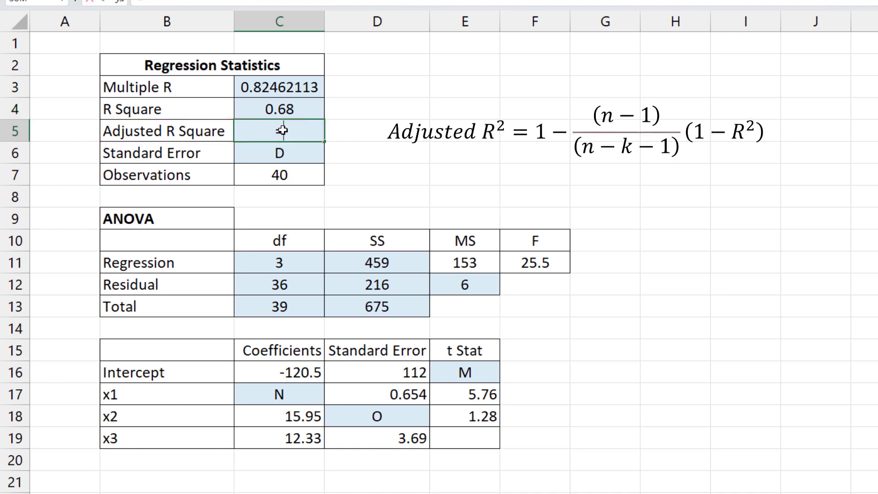
Compute Adjusted R Square =1-C13/C12*(1-C4) in C5, giving 0.65333333.
text(=1-)
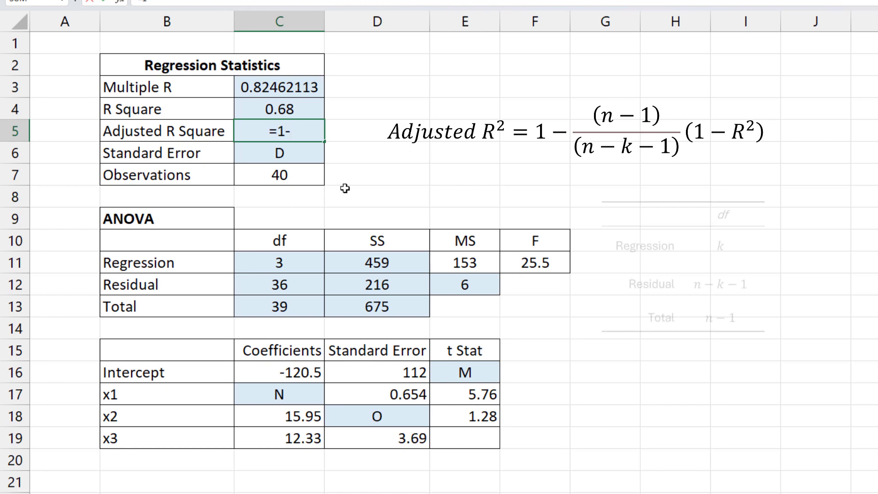
click(278, 307)
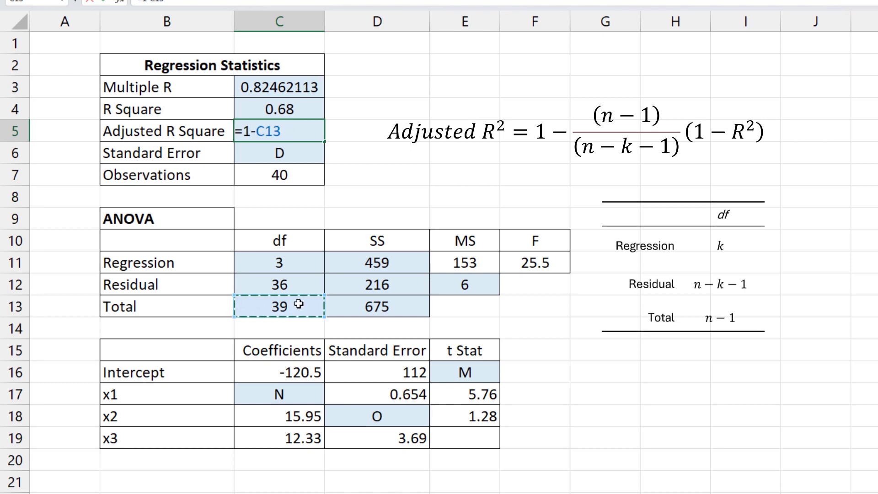
text(/)
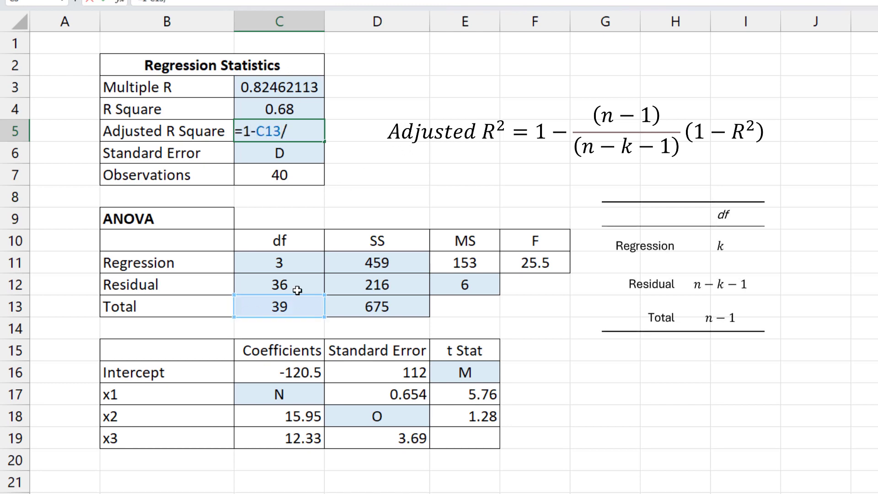
click(278, 284)
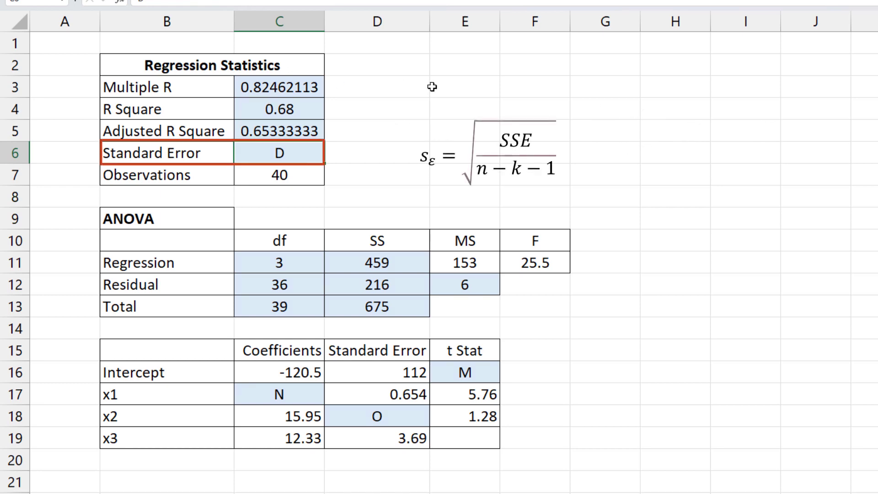
mouse_move(467, 88)
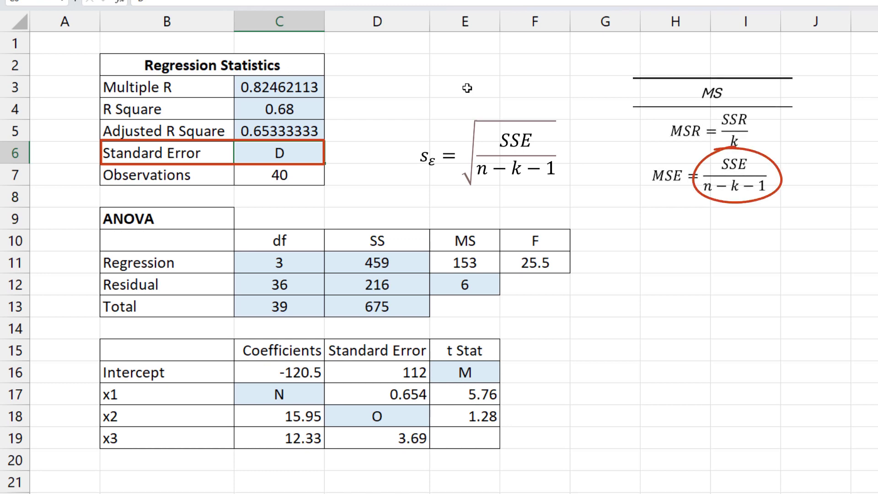
Compute Standard Error =SQRT(E12) in C6, giving 2.44948974.
text(=SQRT()
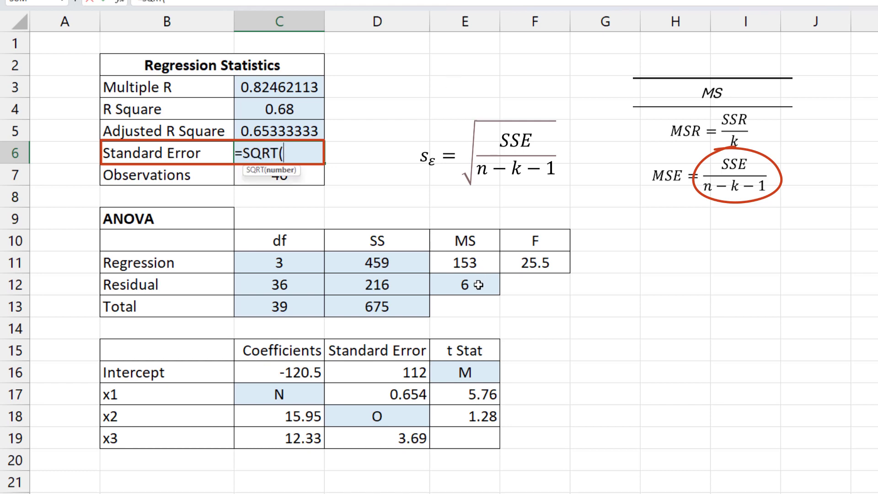
key(Enter)
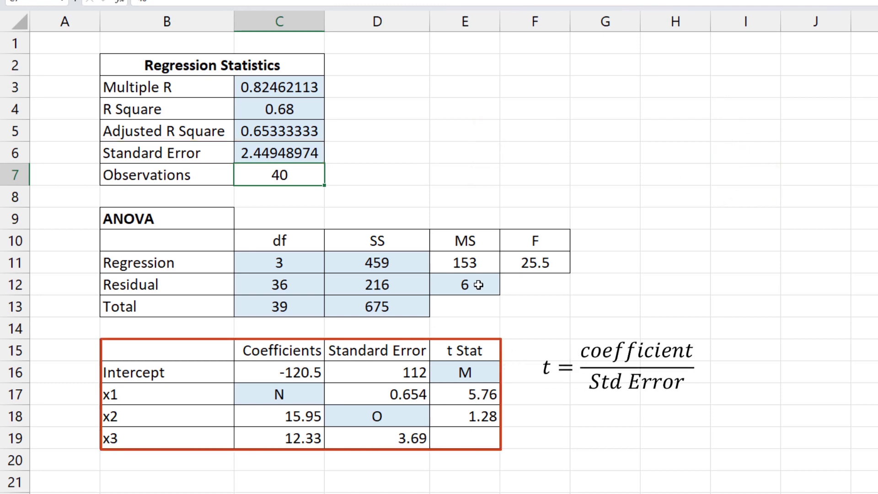
Compute the intercept t Stat =C16/D16 in E16, giving -1.08.
click(463, 373)
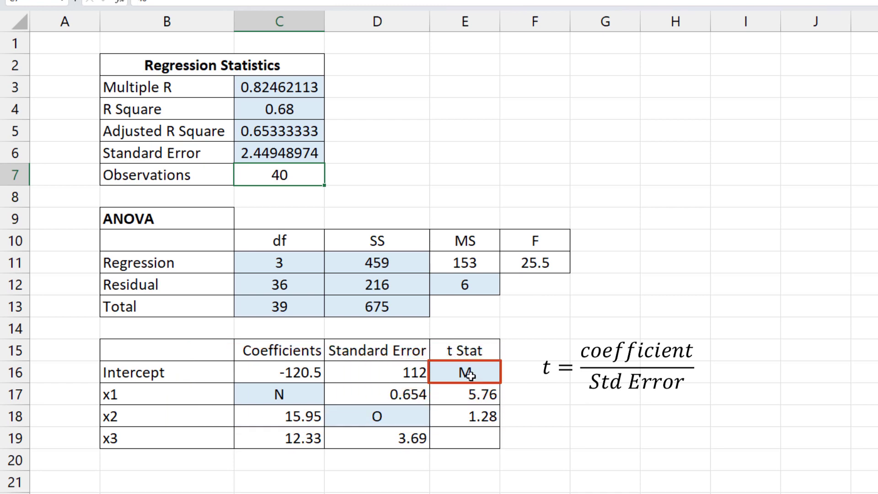
click(464, 373)
text(=C16)
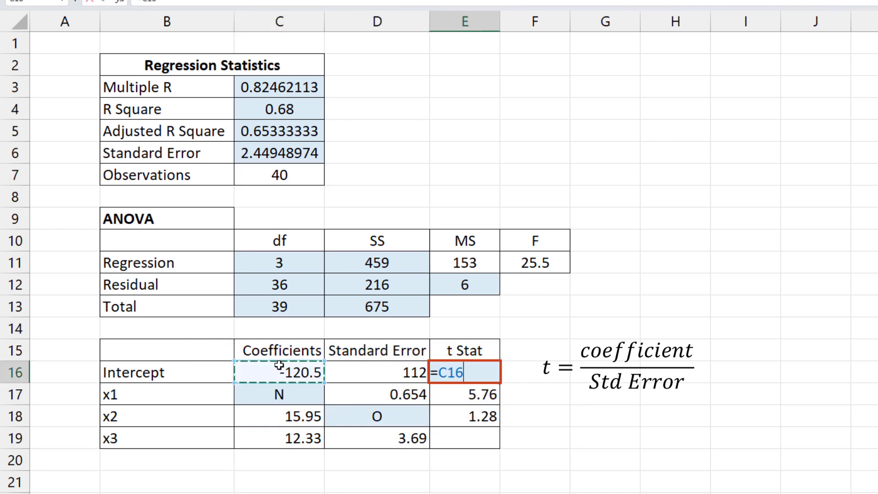
click(376, 373)
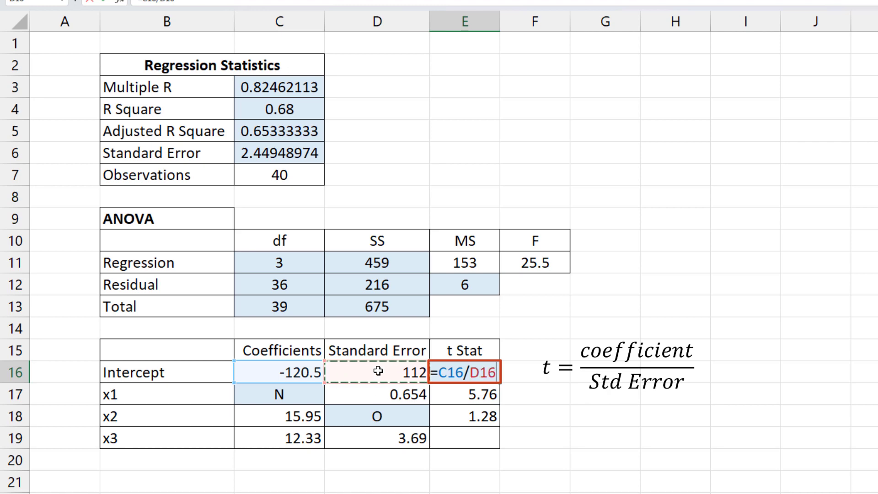
key(Enter)
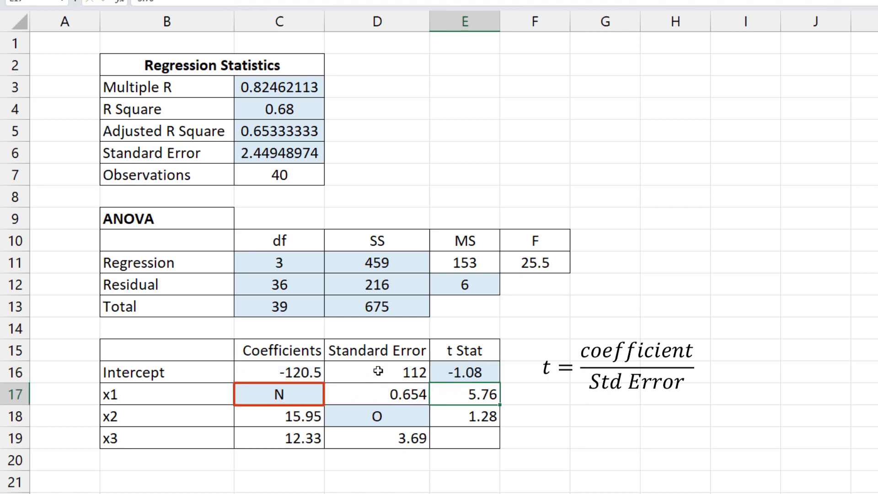
mouse_move(309, 393)
text(=D17*)
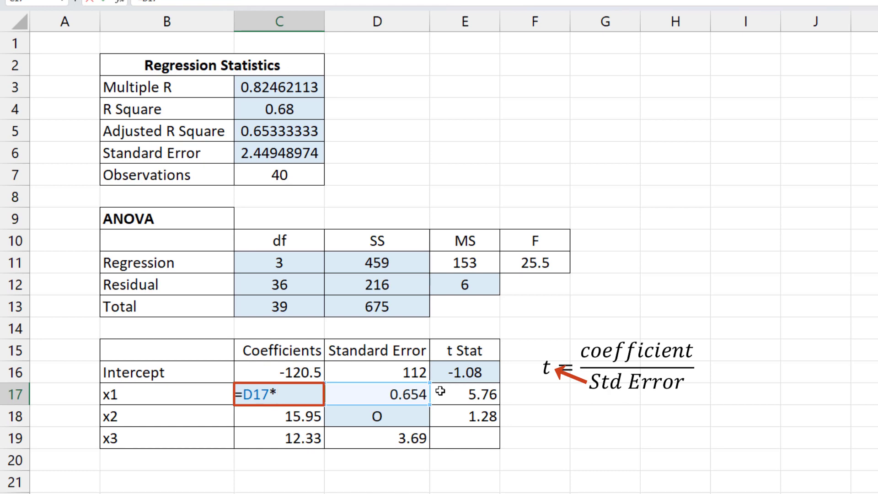
Compute x1 coefficient =D17*E17 (3.76704) and x2 standard error =C18/E18 (12.4609375).
key(Enter)
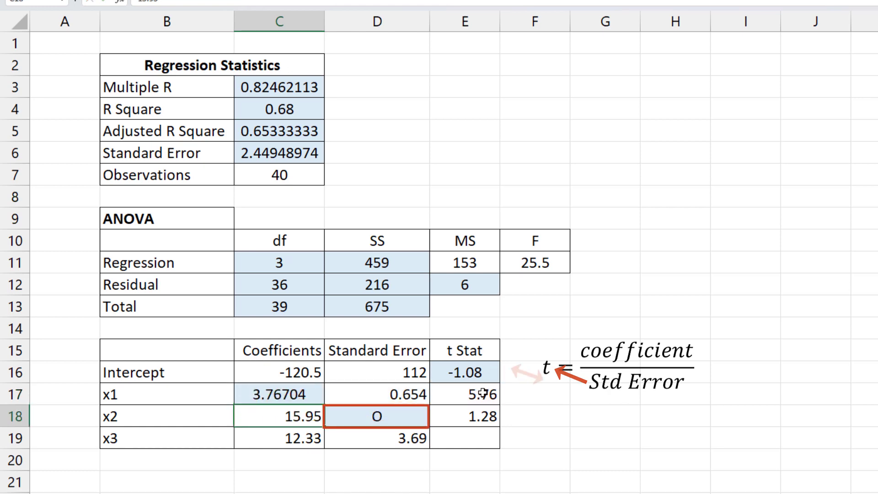
text(=)
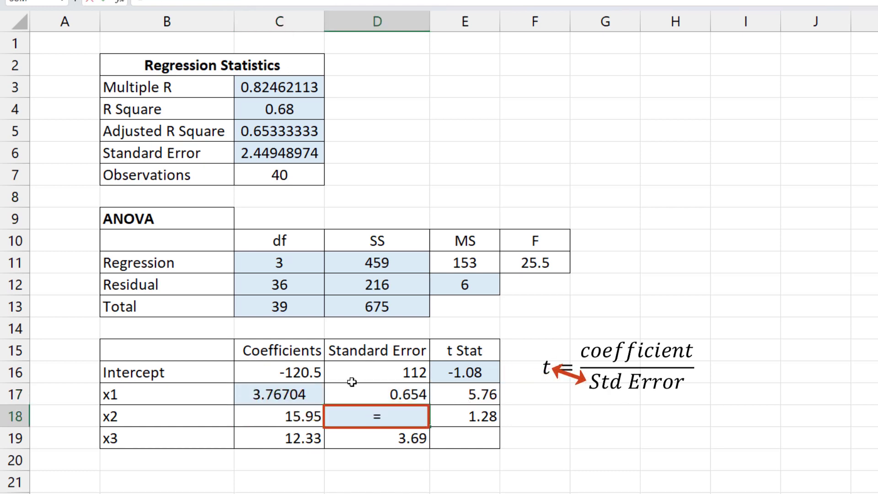
text(C18/E18)
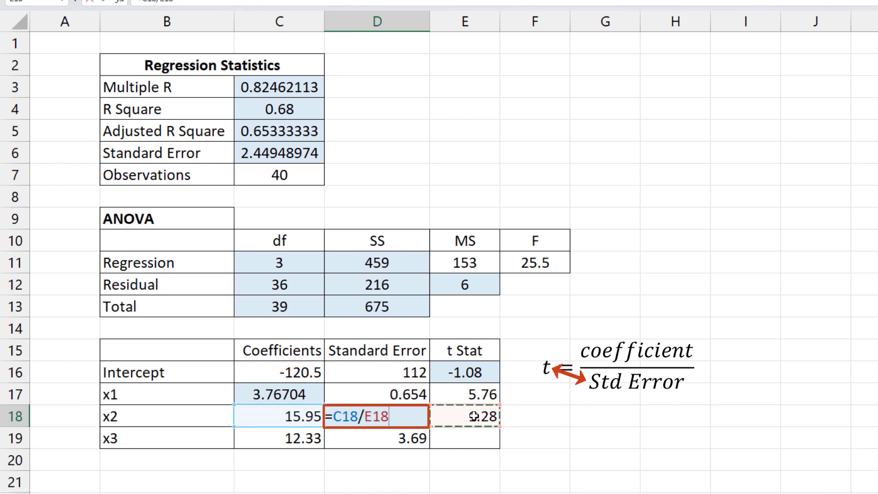
key(Enter)
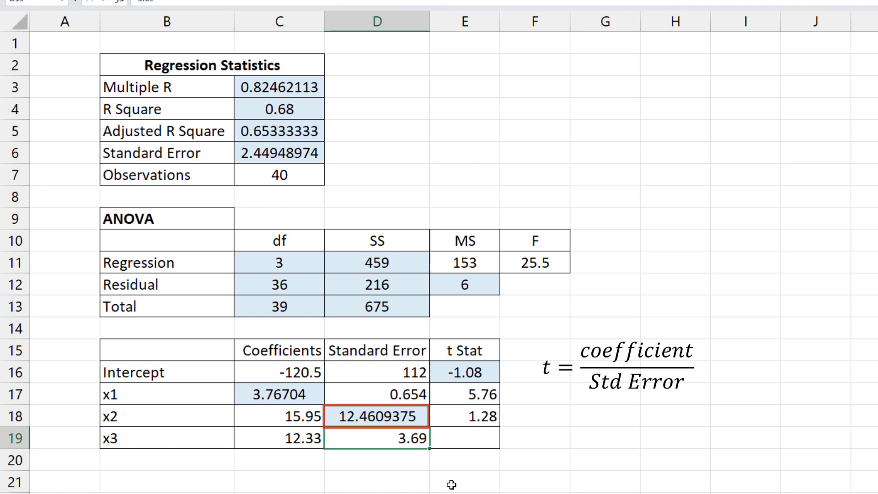